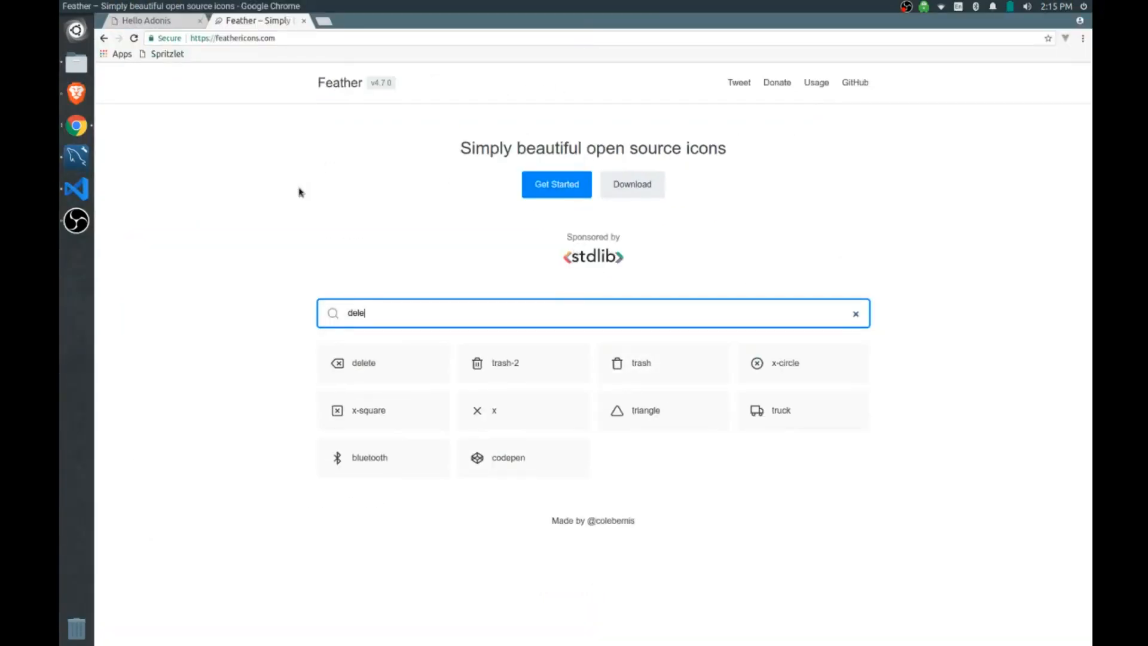
Run npm install feather-icons --save-dev in the integrated terminal
key("Backspace")
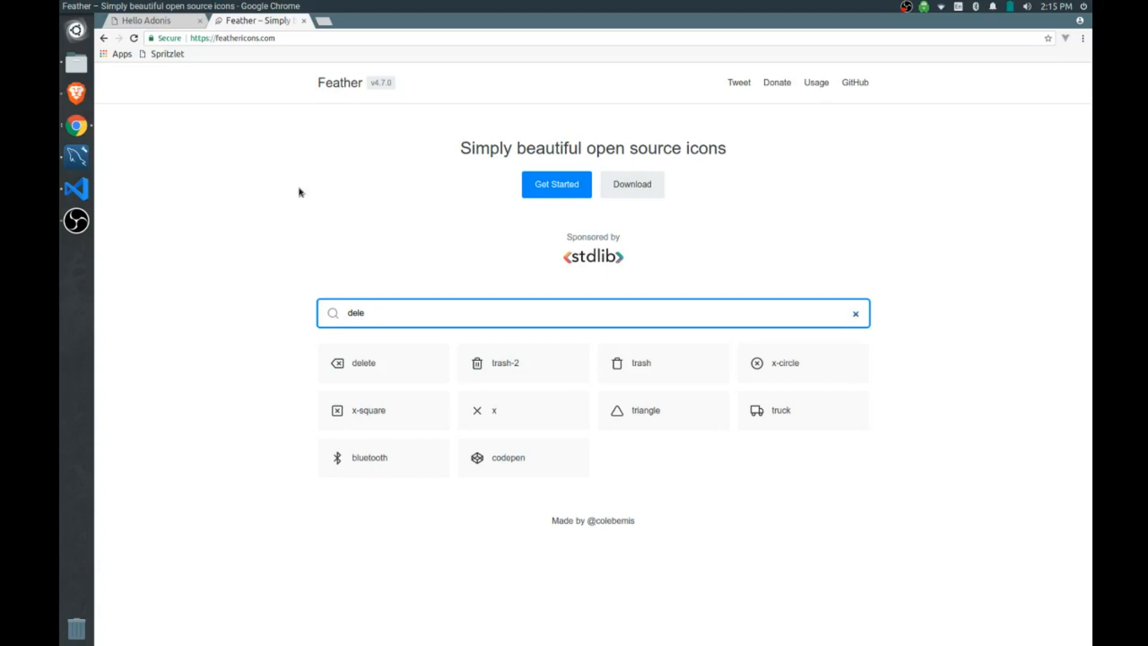
mouse_move(324, 90)
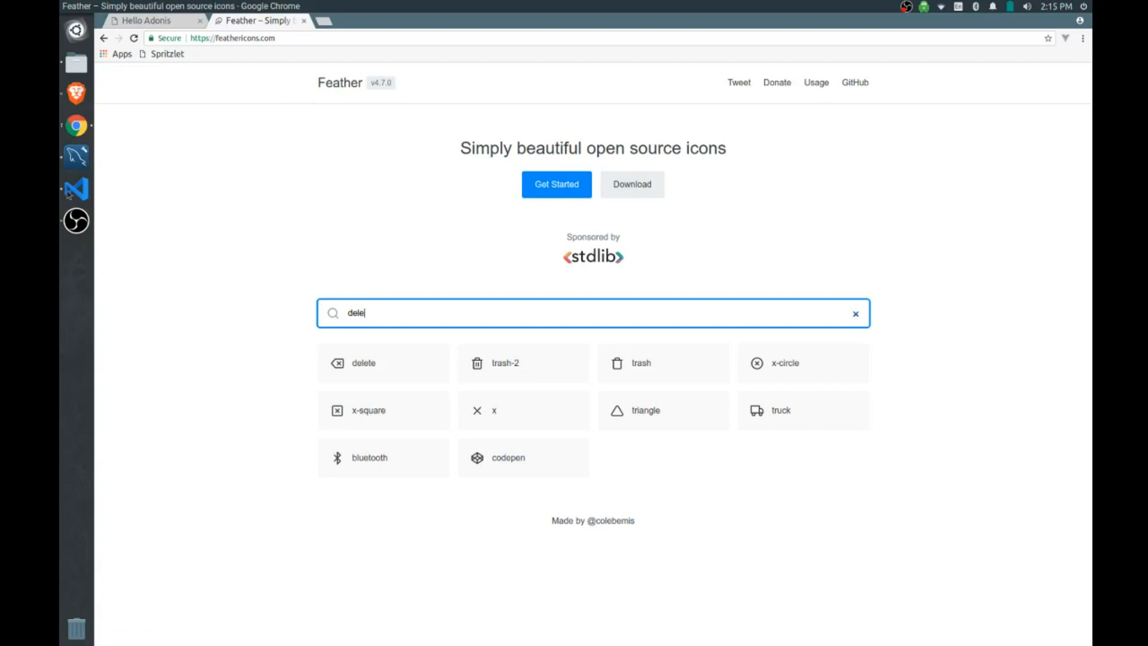
left_click(76, 189)
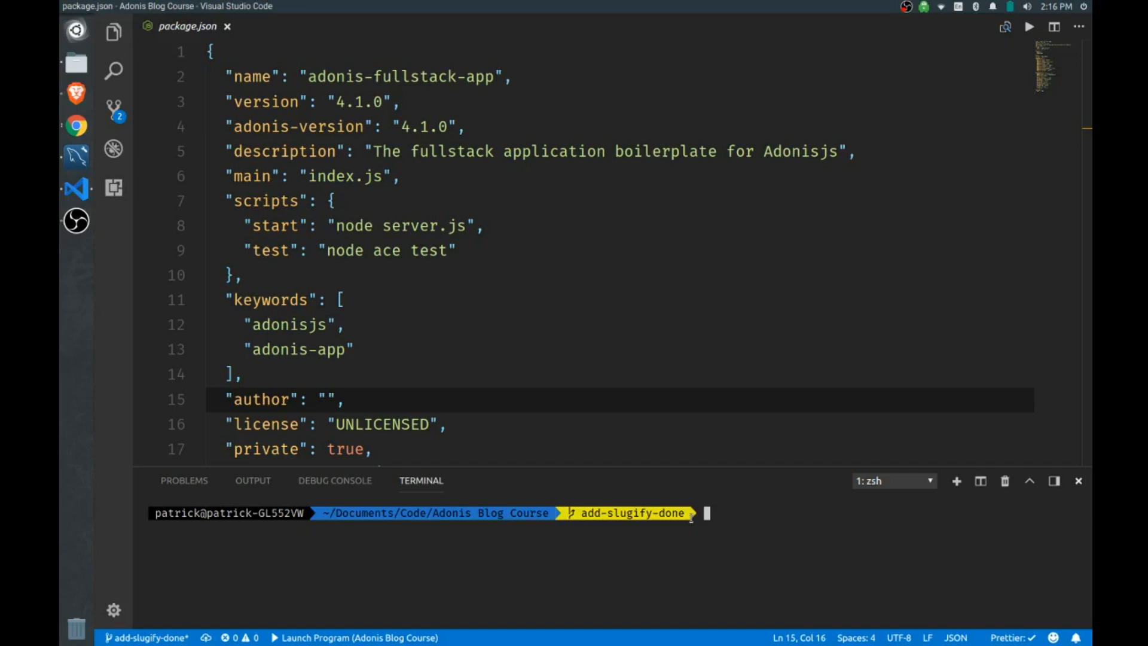
type("npm")
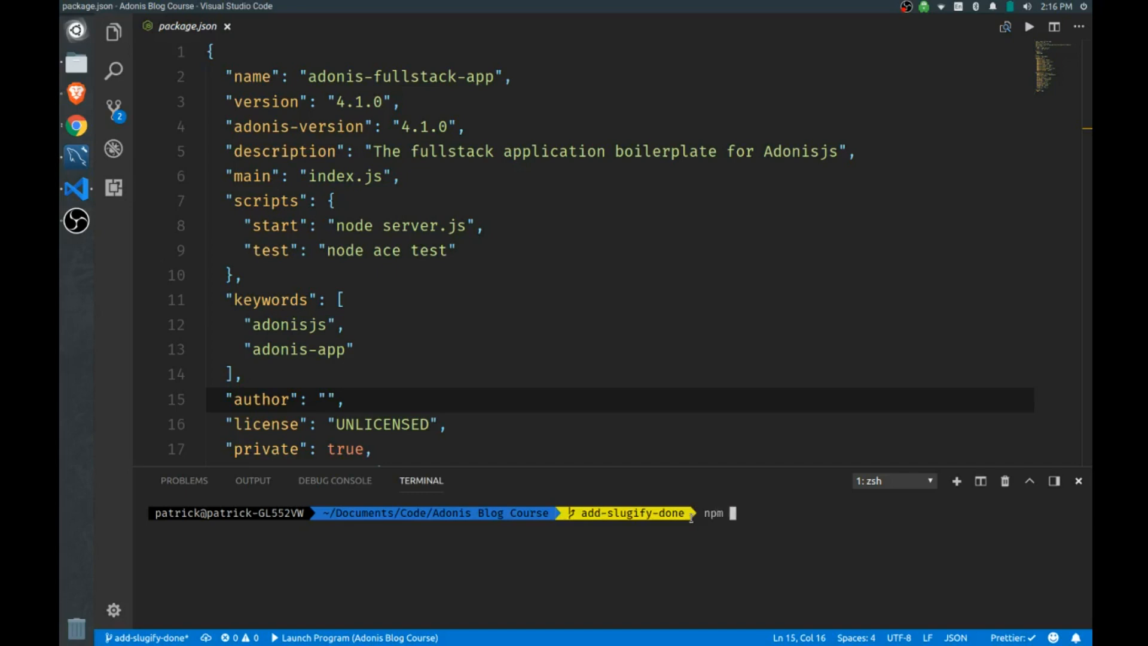
type("install")
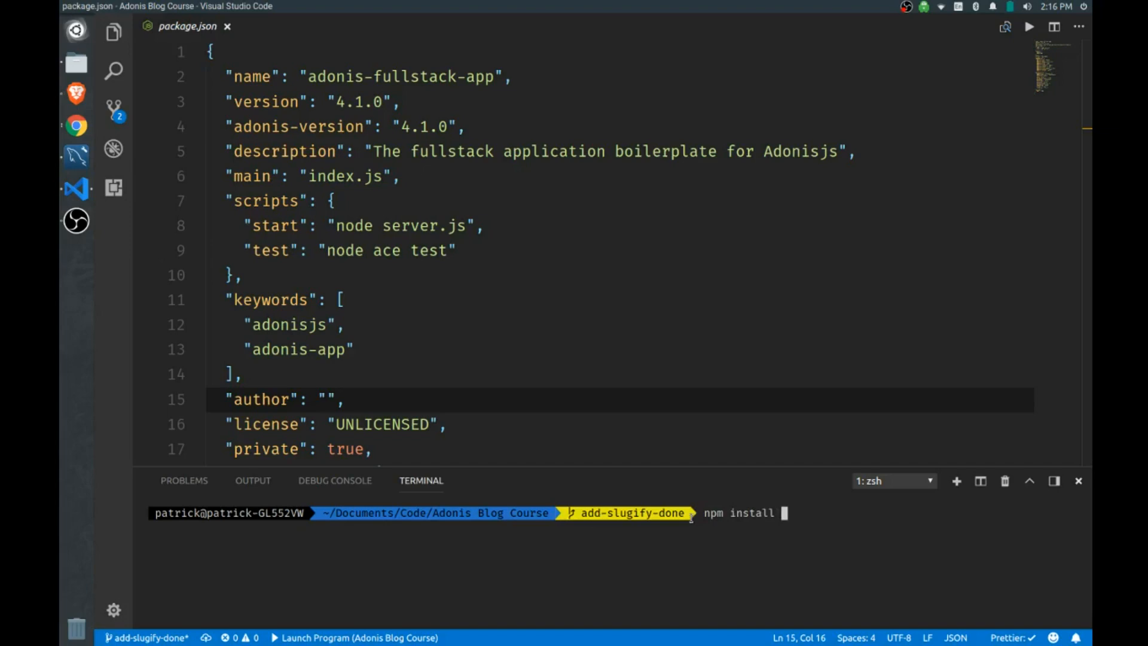
type("feather-")
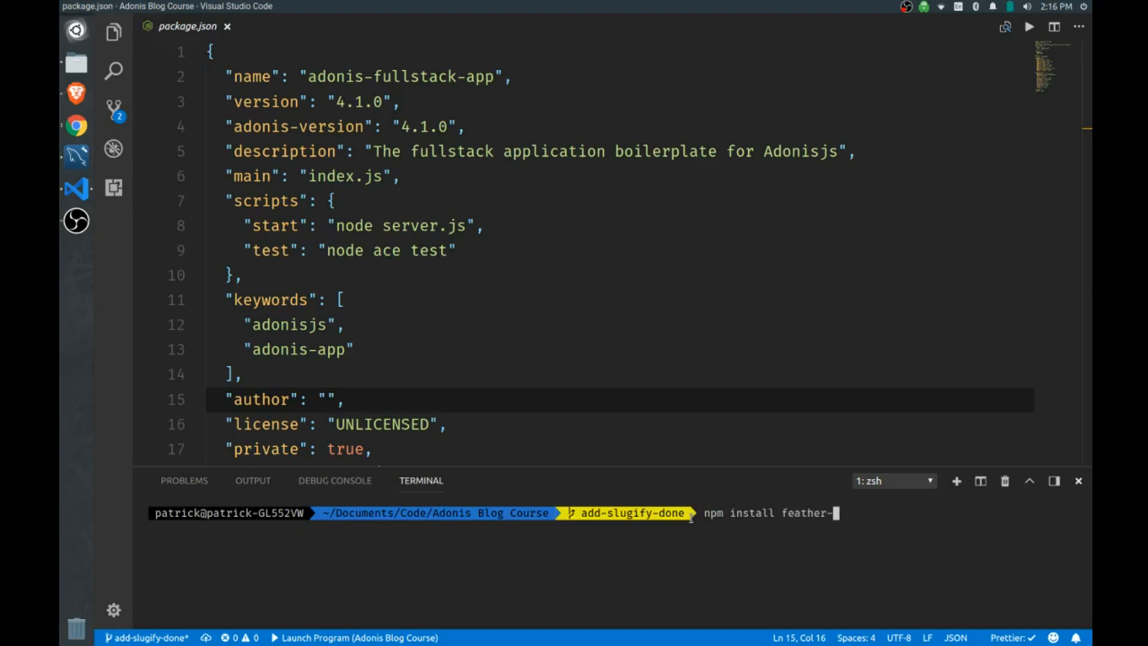
type("icons --save-dev")
type("npm install")
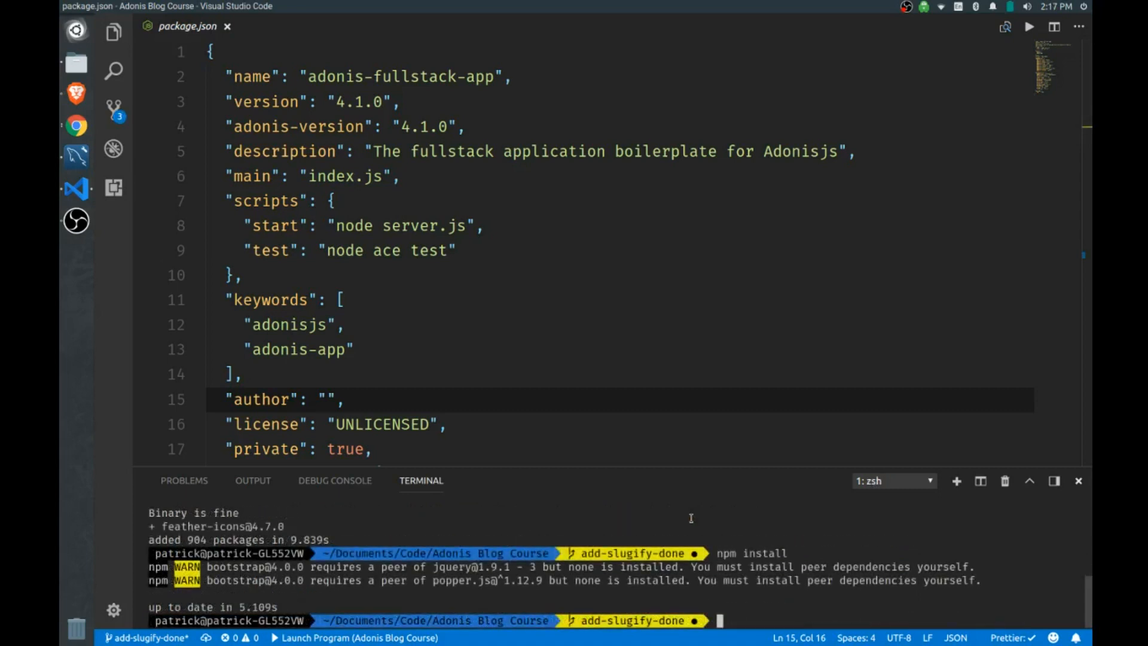
In gulpfile.js, append paths.nodePath + '/feather-icons/dist/feather.js' to the vendor-js src array
key("ctrl+p")
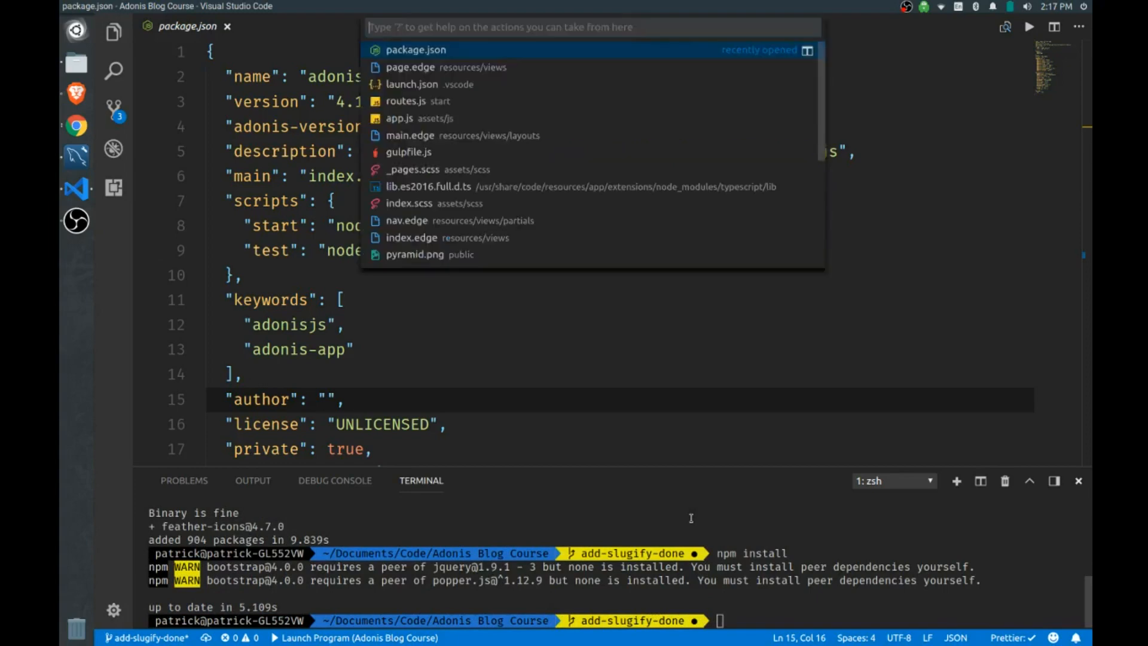
left_click(409, 152)
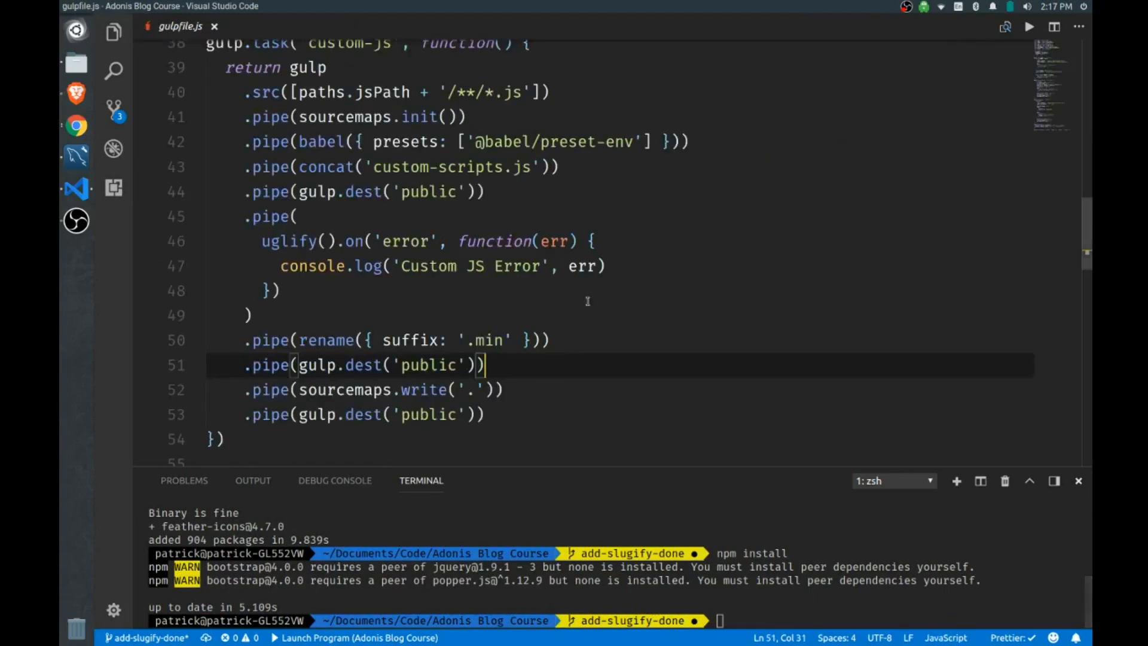
scroll("up", 3)
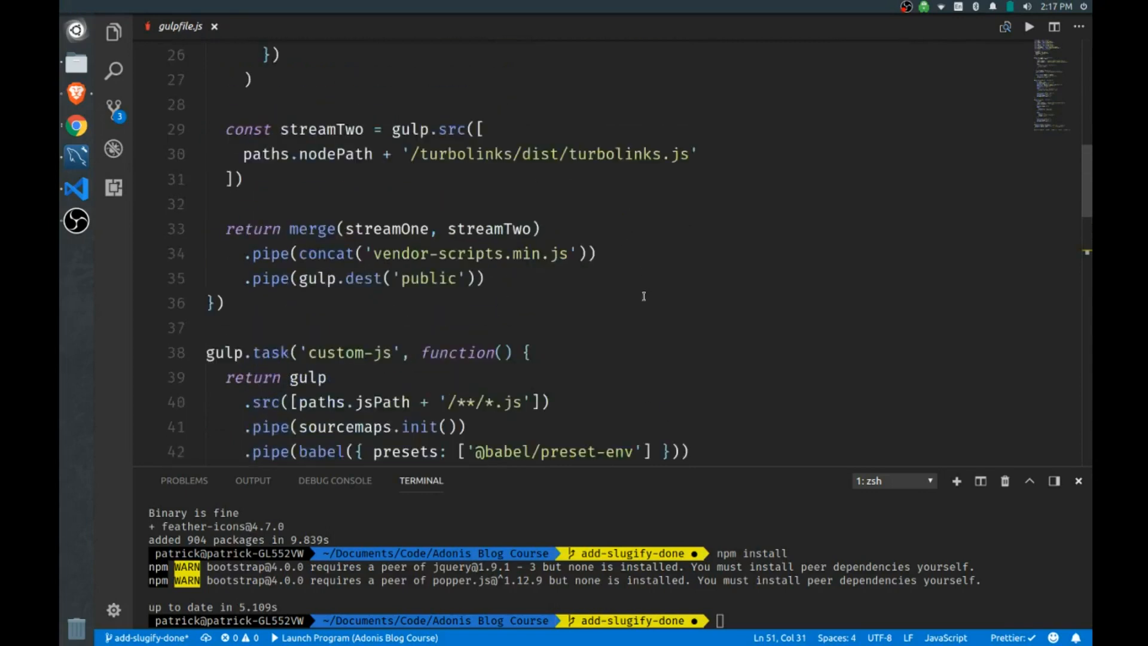
scroll("up", 3)
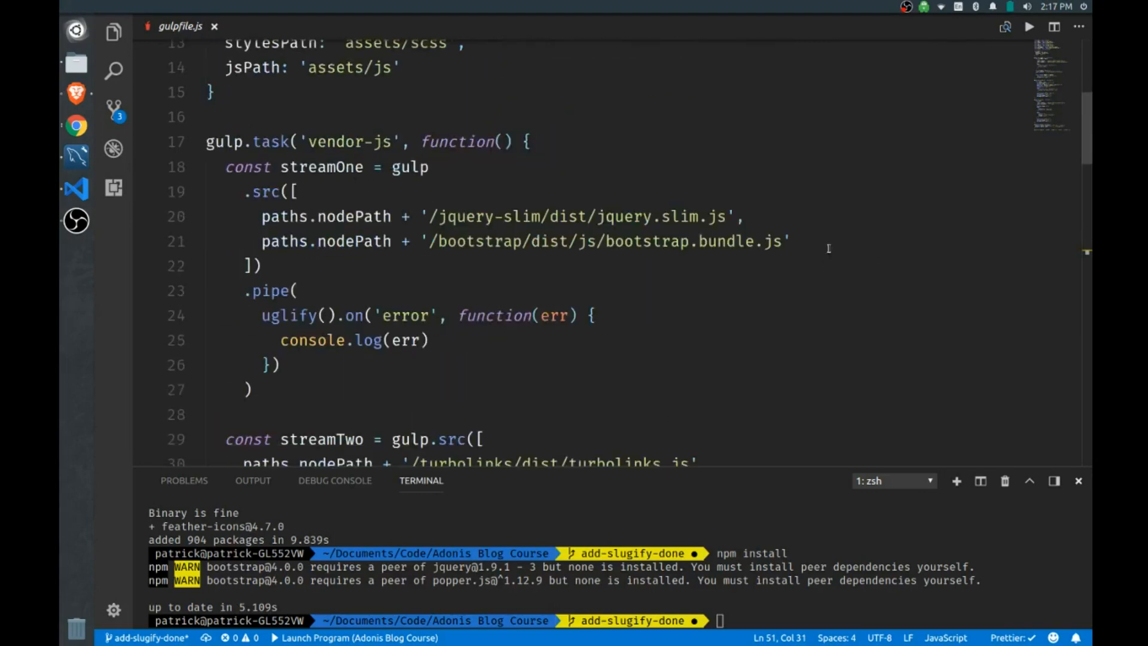
left_click(810, 241)
type("paths.nodePath + '/feather-icons/dist/feather.js'")
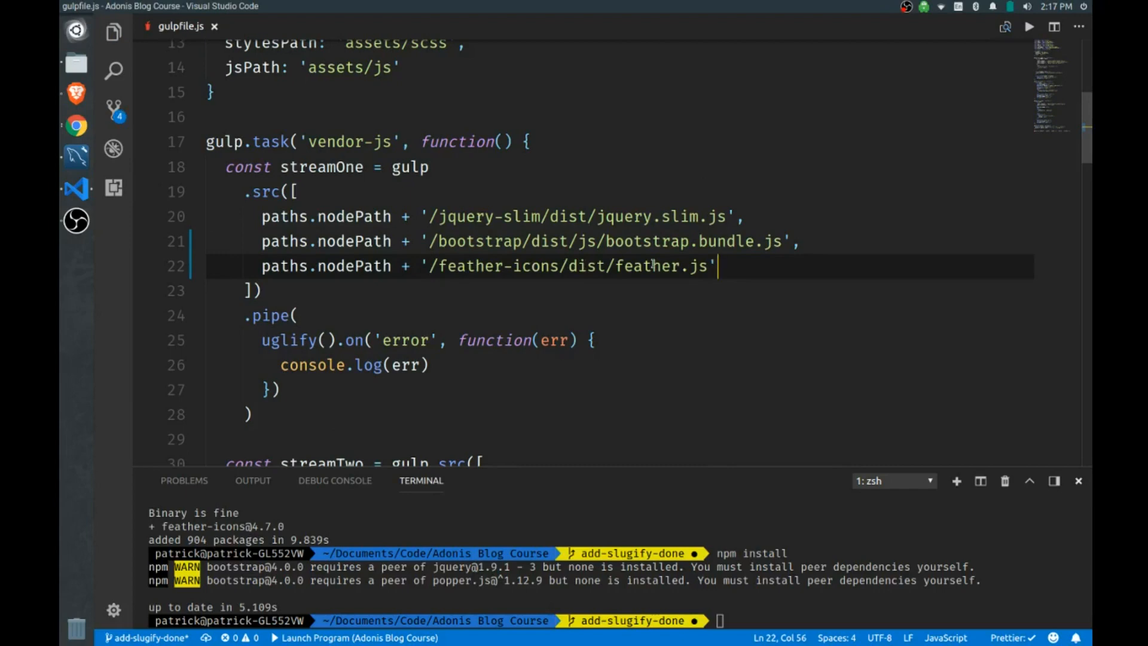
left_click(429, 265)
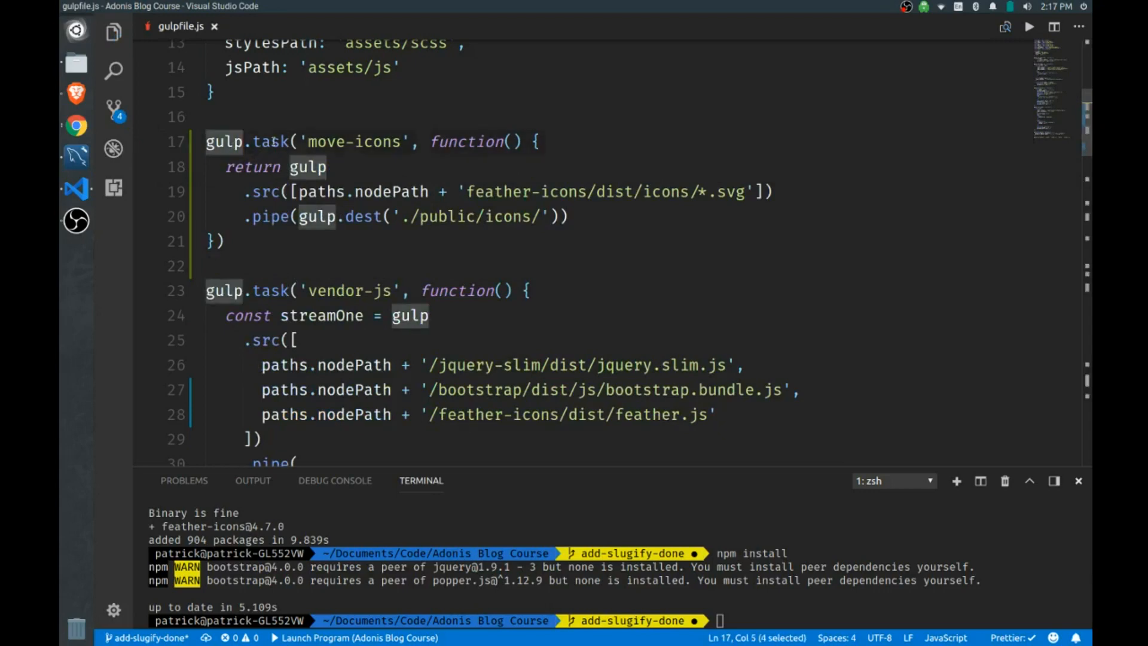
Review the move-icons task's icons/*.svg source path and public/icons destination
double_click(350, 141)
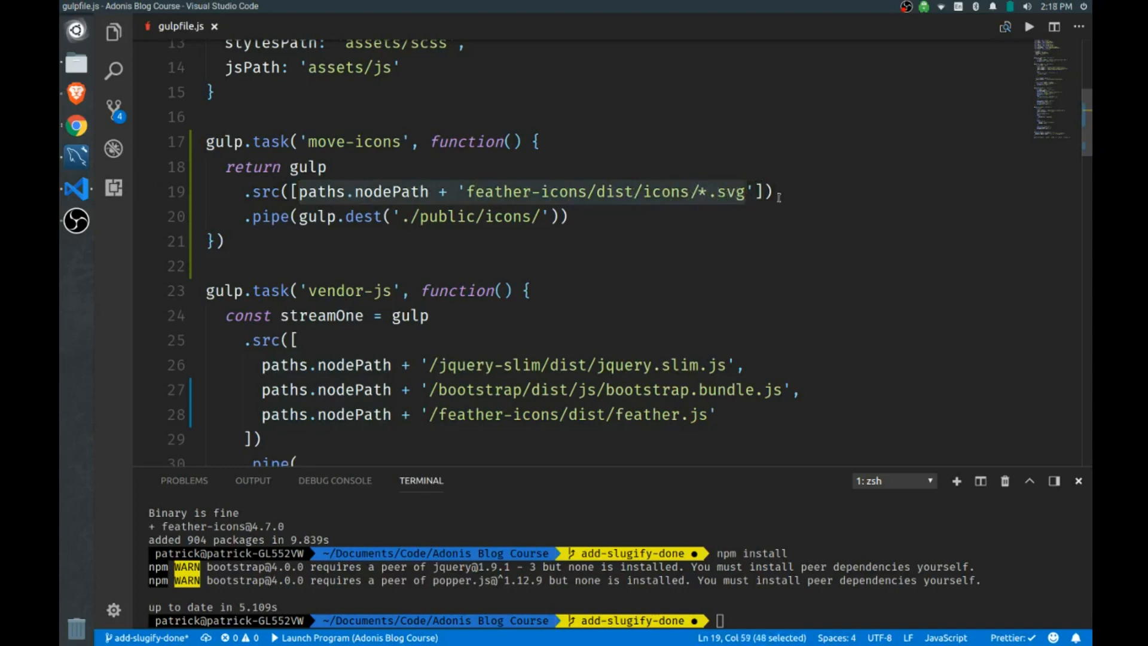
mouse_move(364, 216)
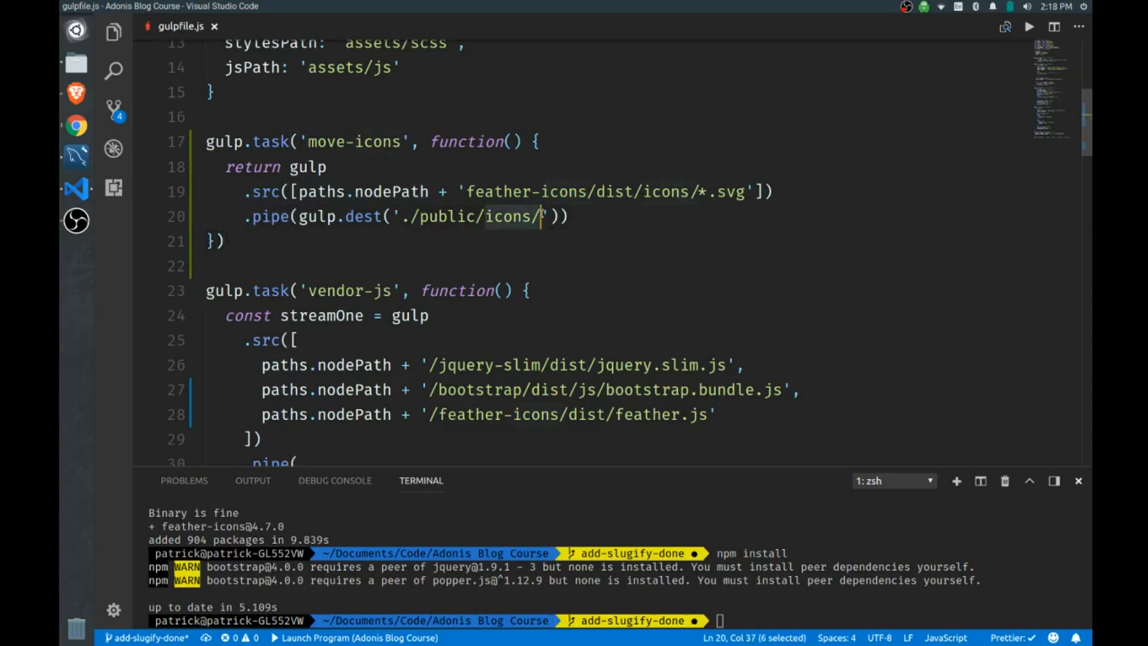
mouse_move(585, 288)
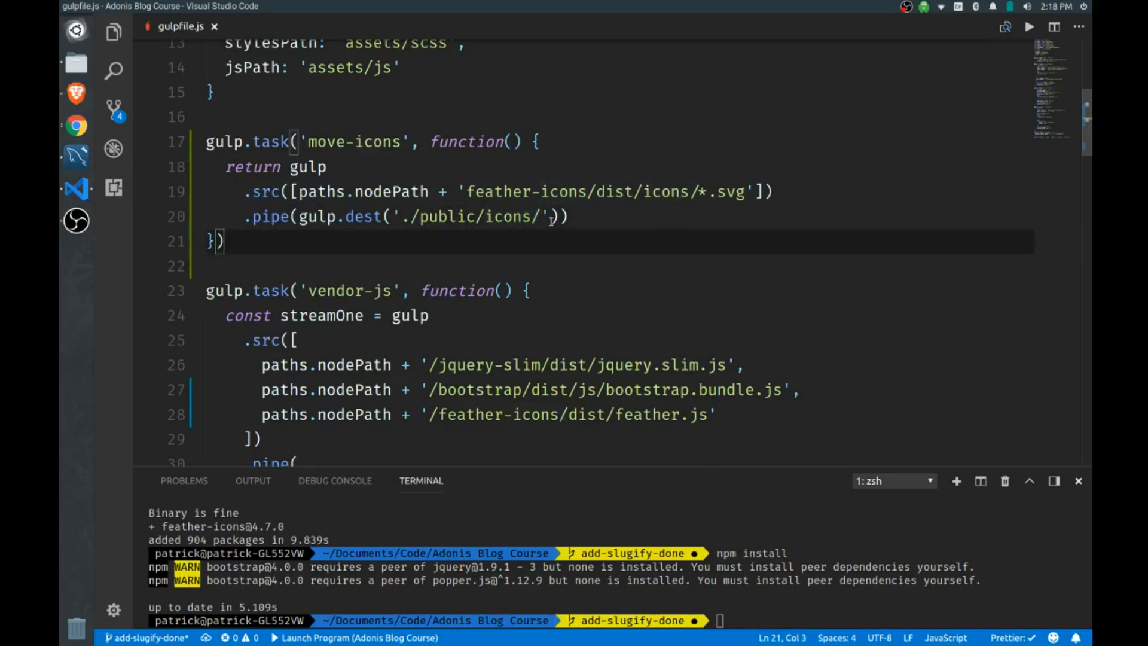
left_click(314, 141)
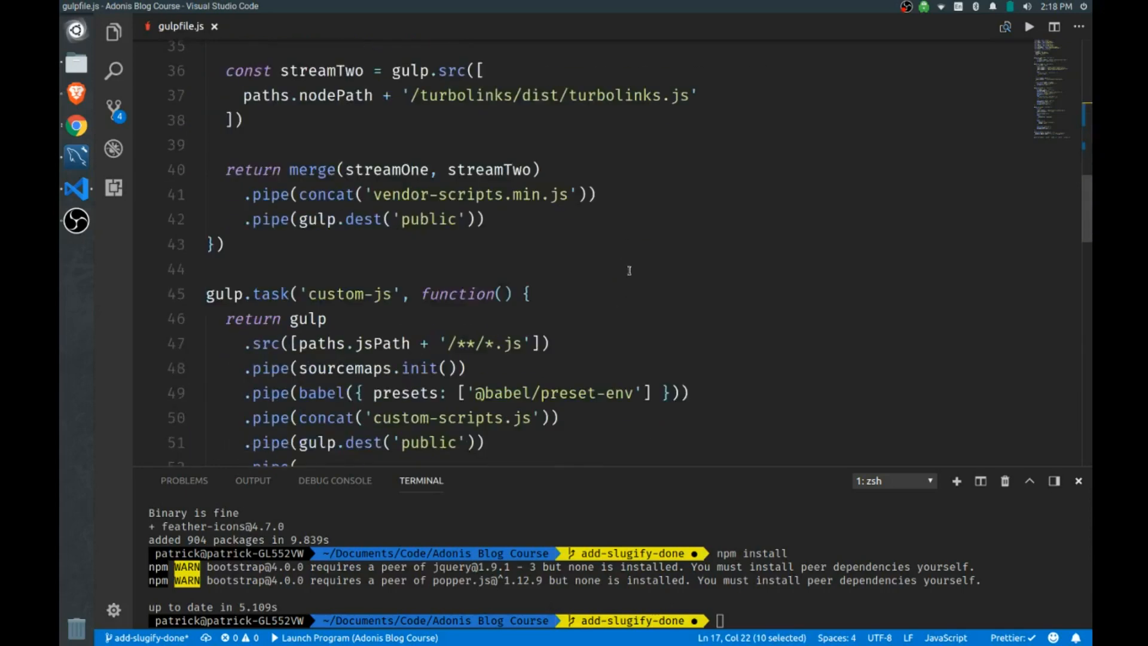
Add 'move-icons' to the default gulp task array and run gulp
scroll("down", 3)
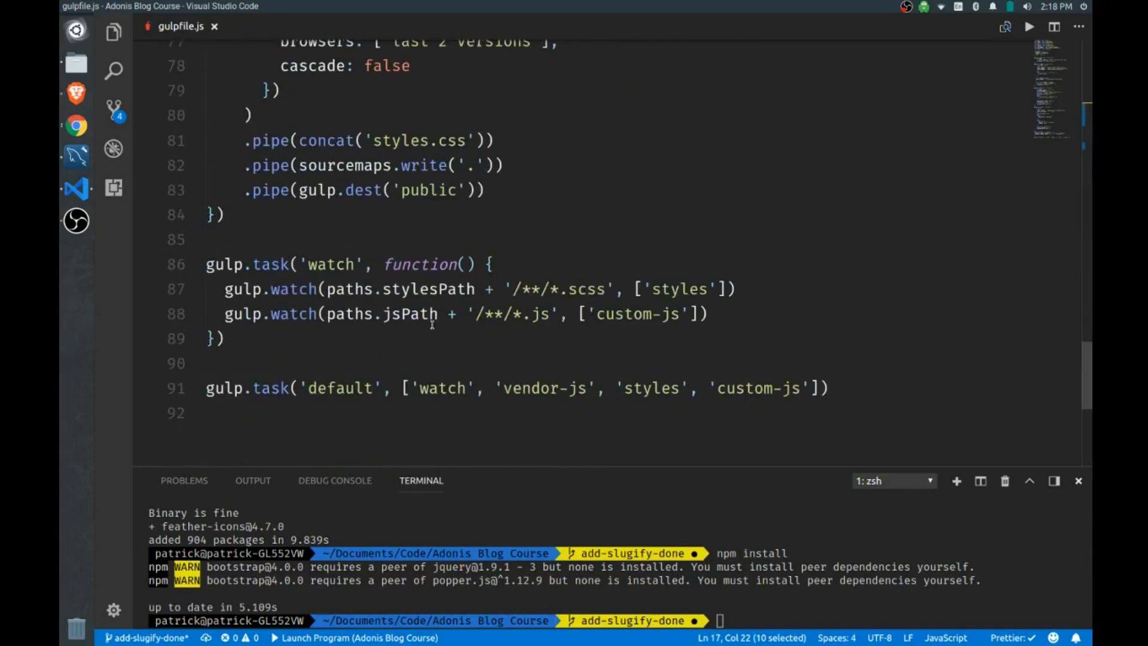
scroll("down", 3)
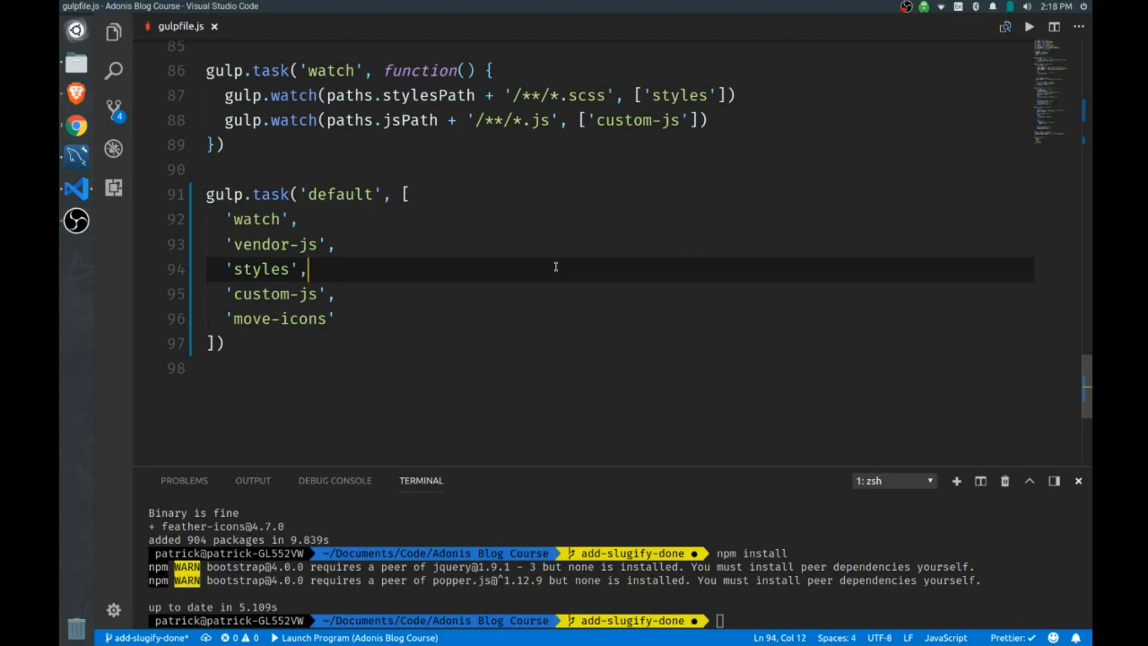
scroll("up", 3)
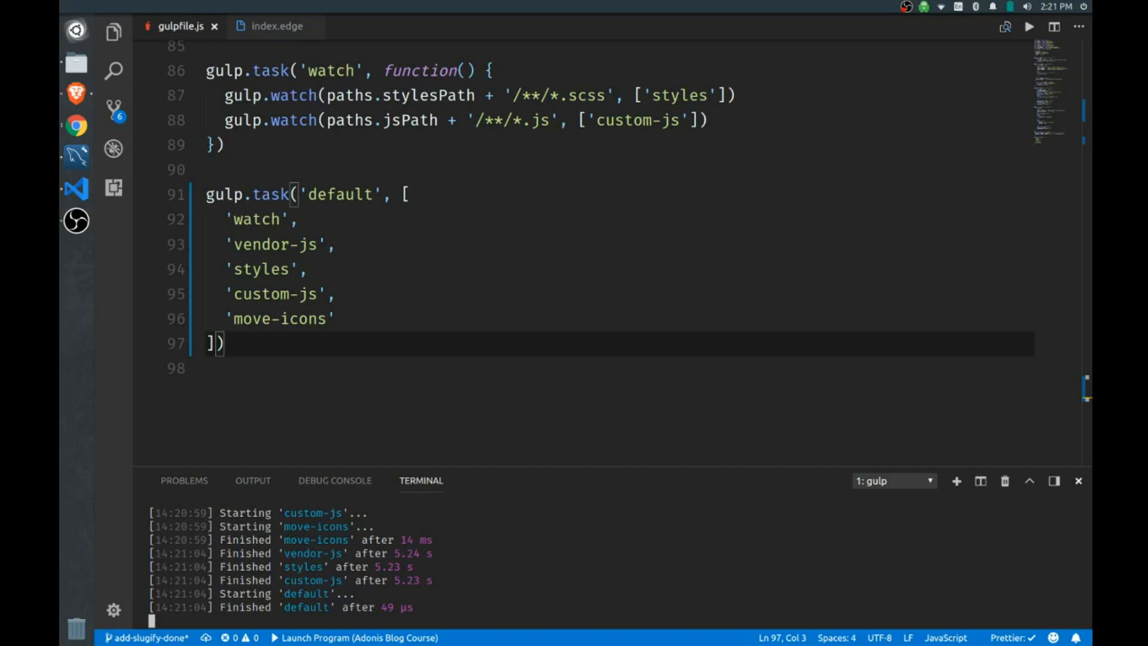
mouse_move(562, 392)
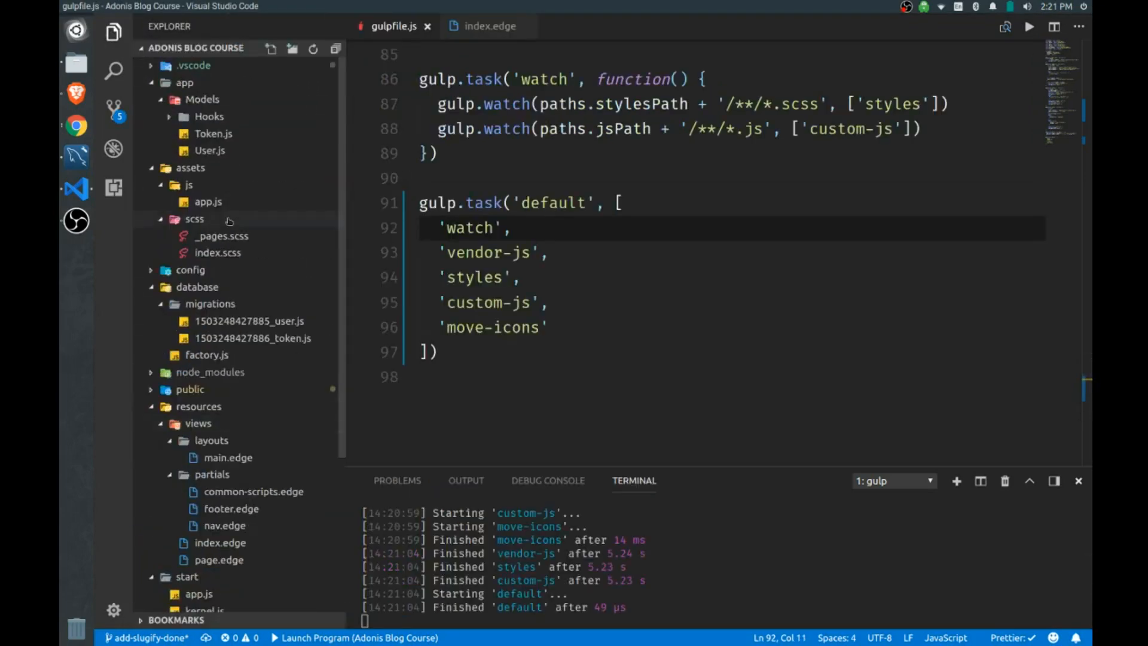
left_click(208, 201)
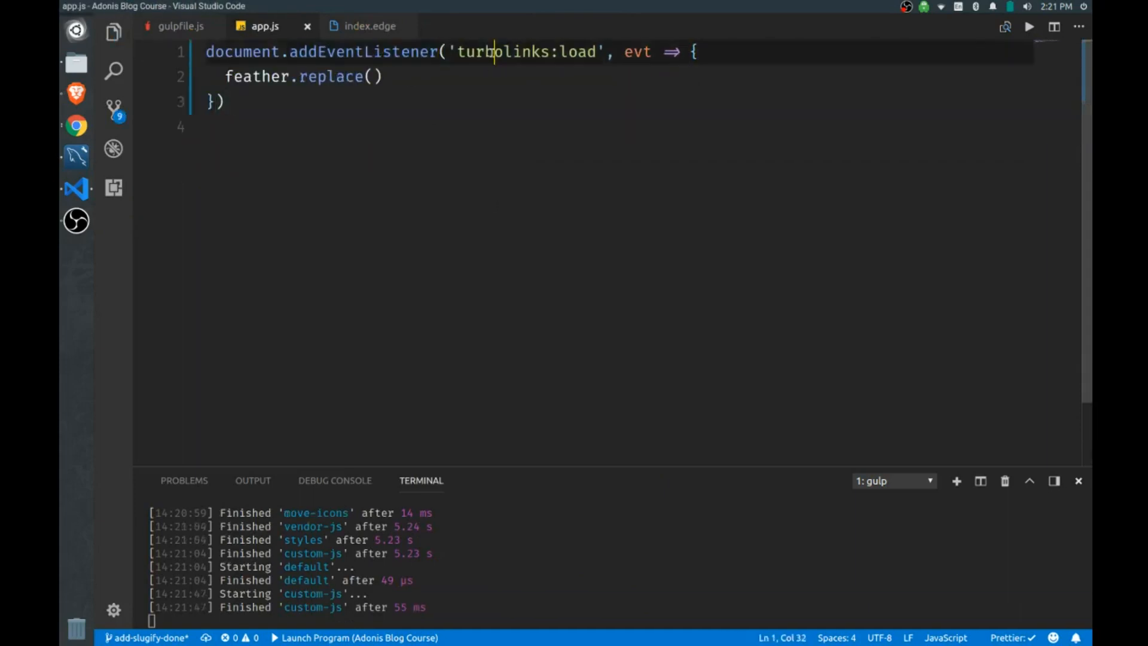
double_click(576, 52)
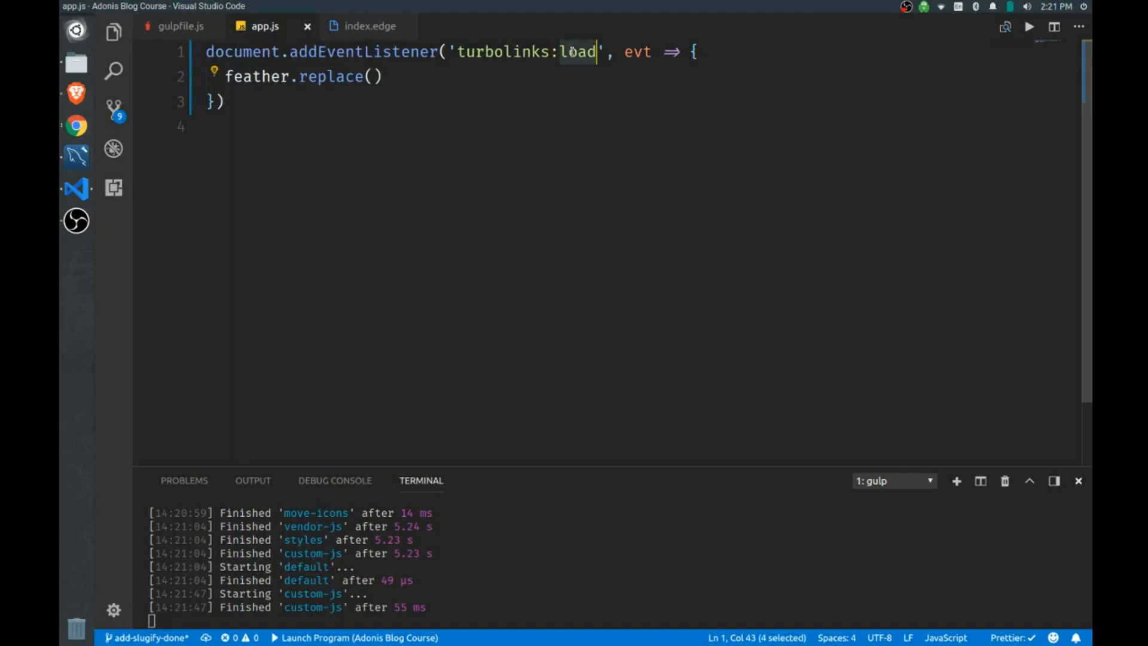
double_click(256, 77)
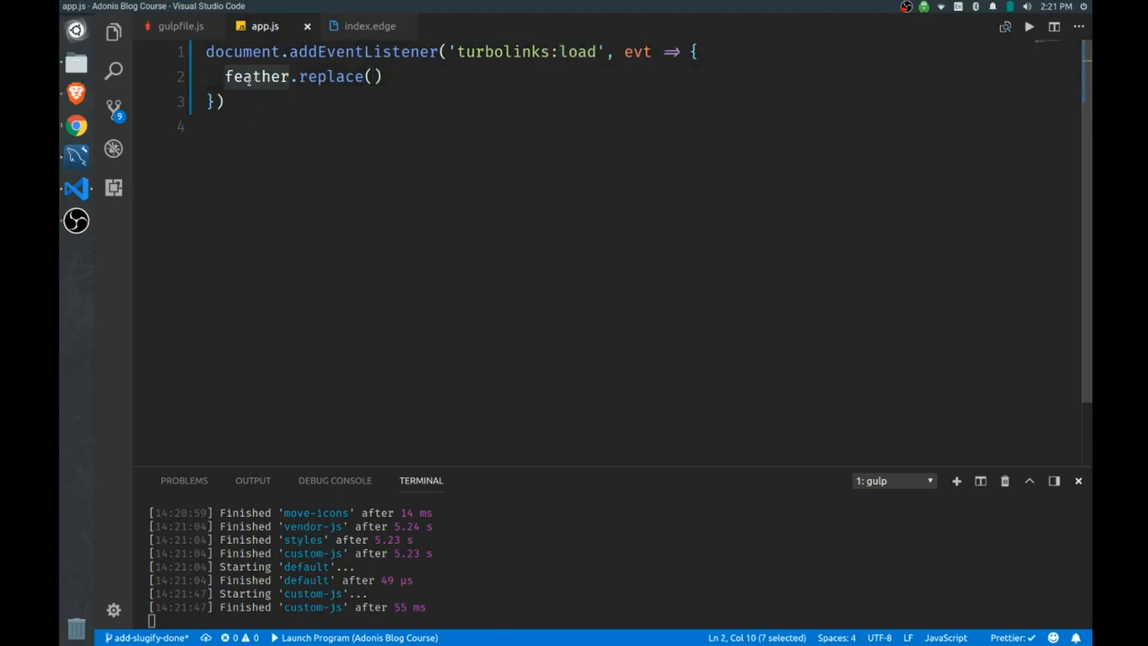
type("any")
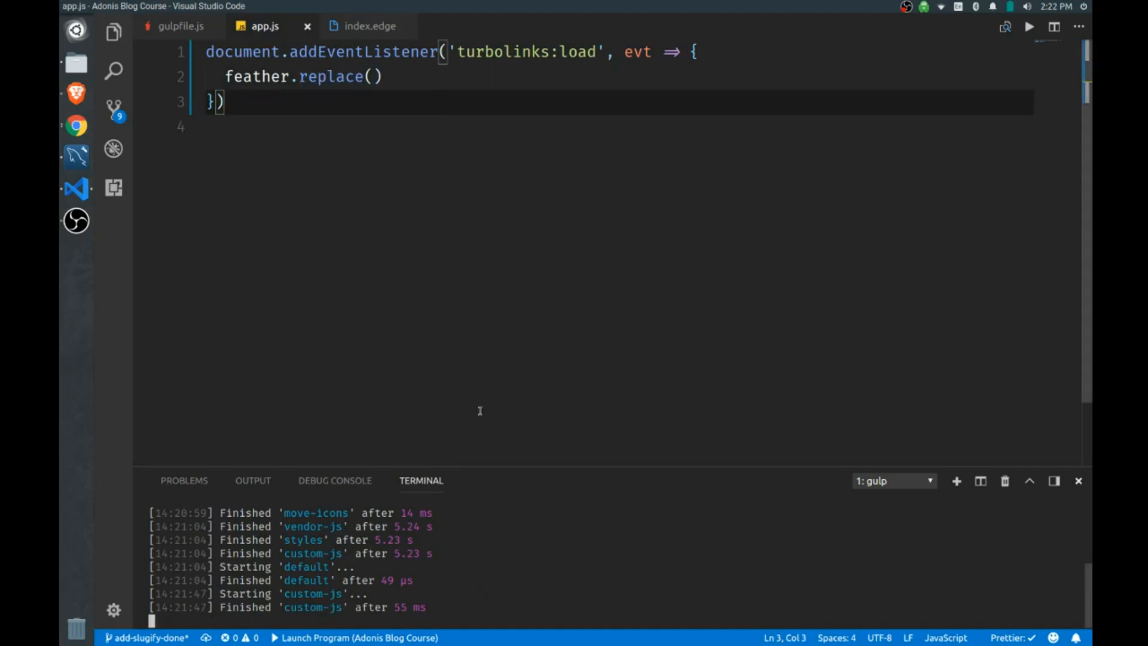
mouse_move(410, 111)
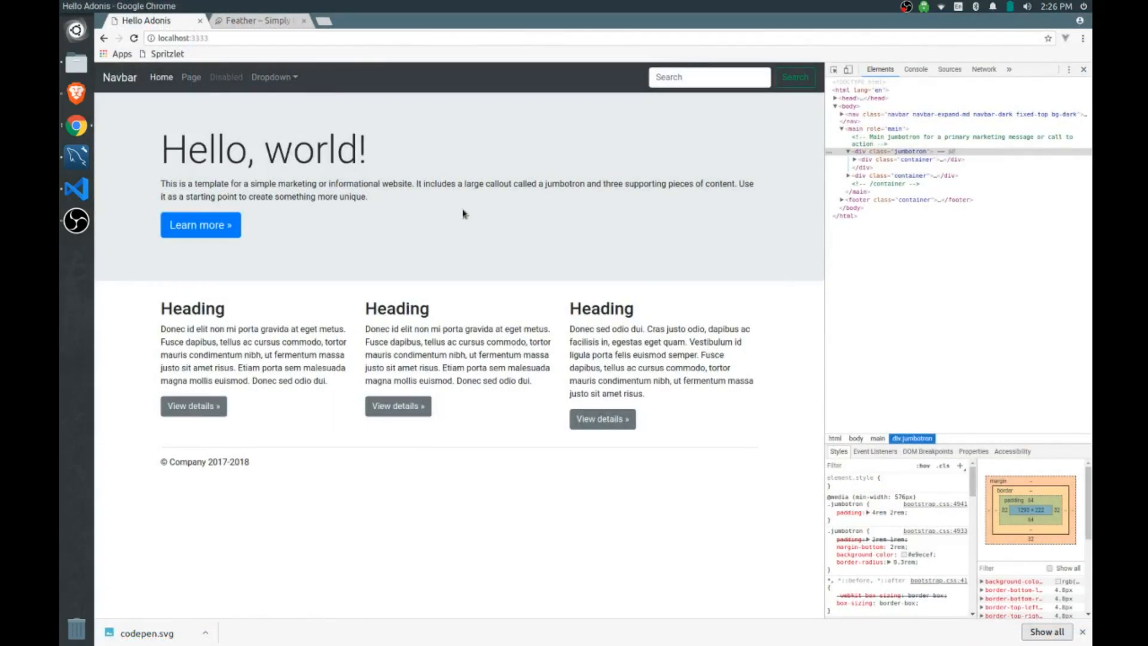
Search the Feather icons site for 'home'
right_click(462, 213)
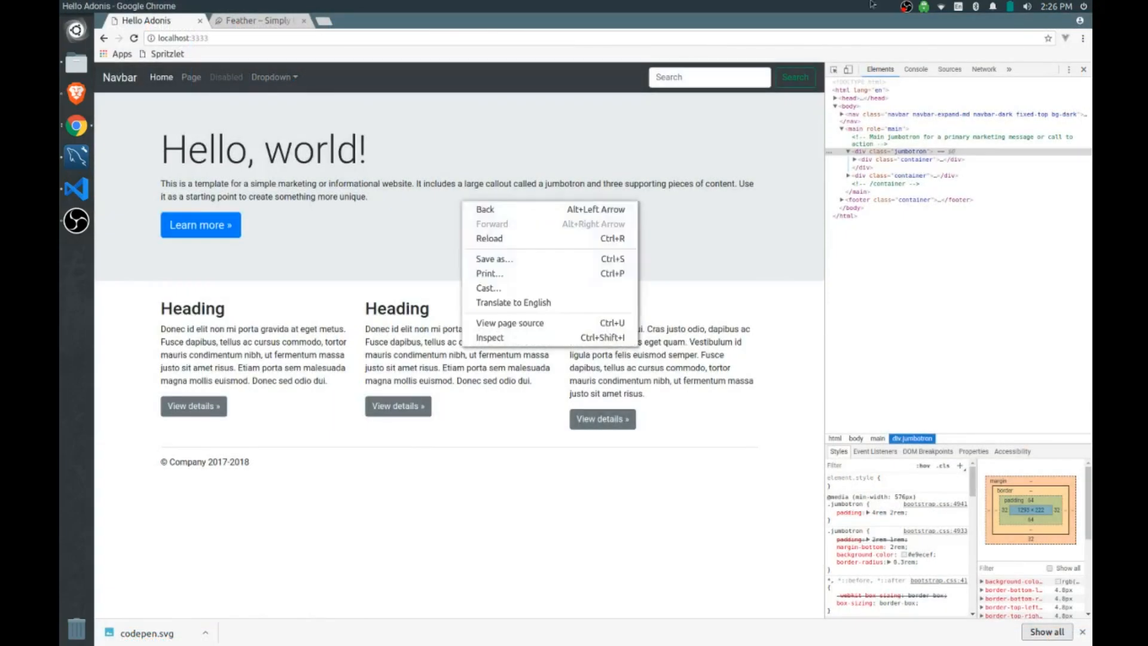
left_click(119, 77)
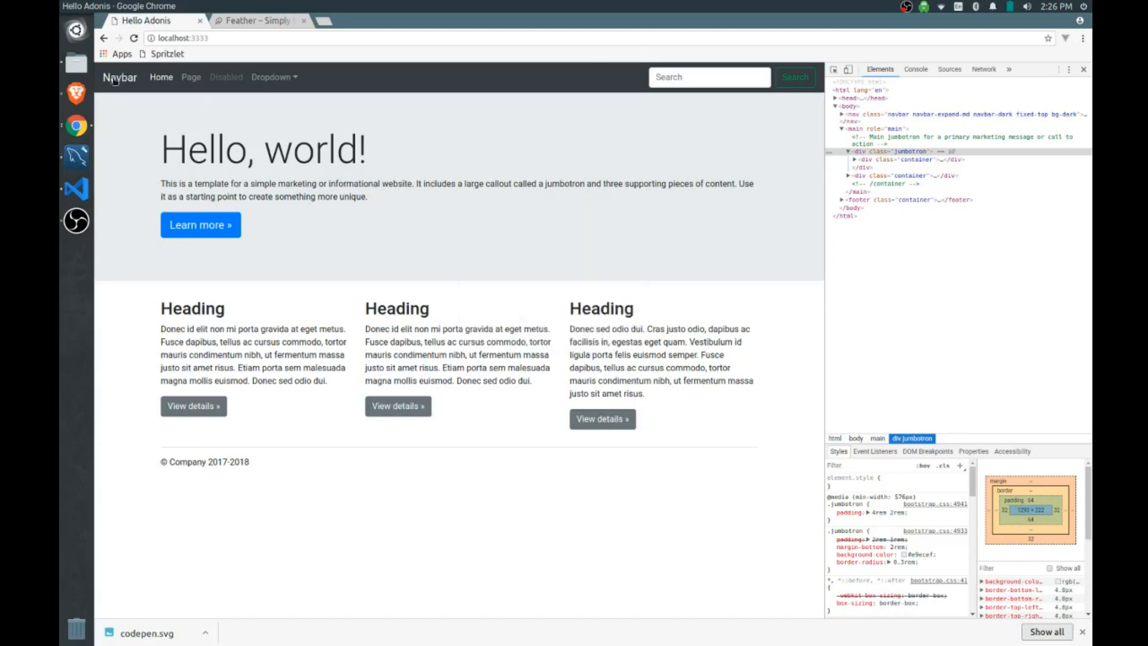
mouse_move(588, 197)
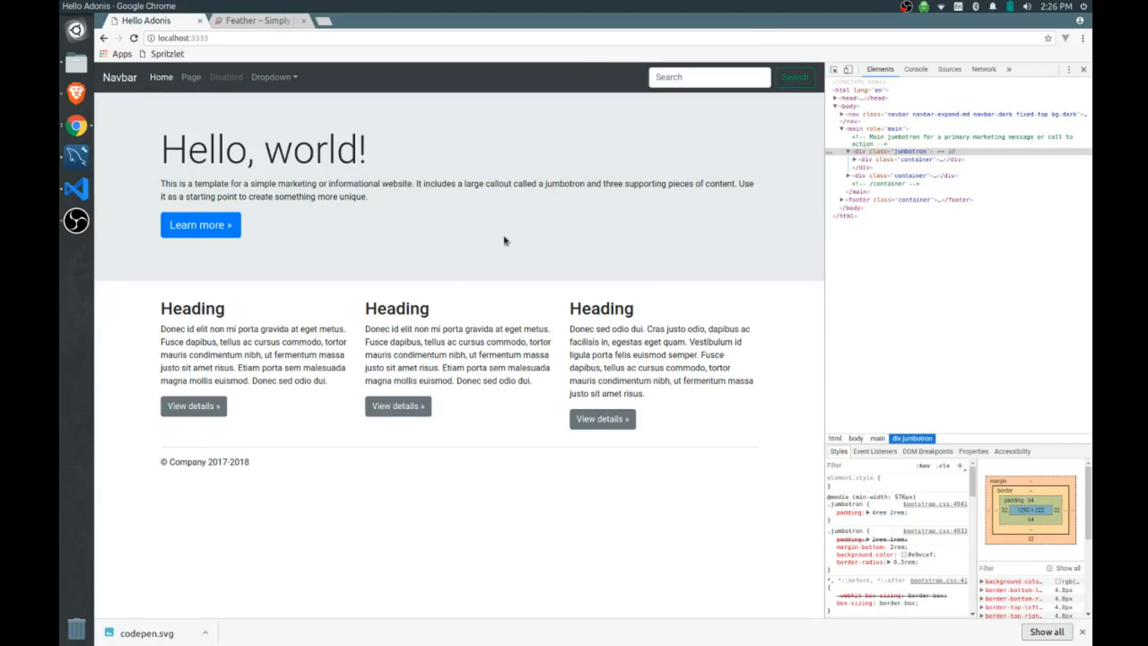
left_click(256, 20)
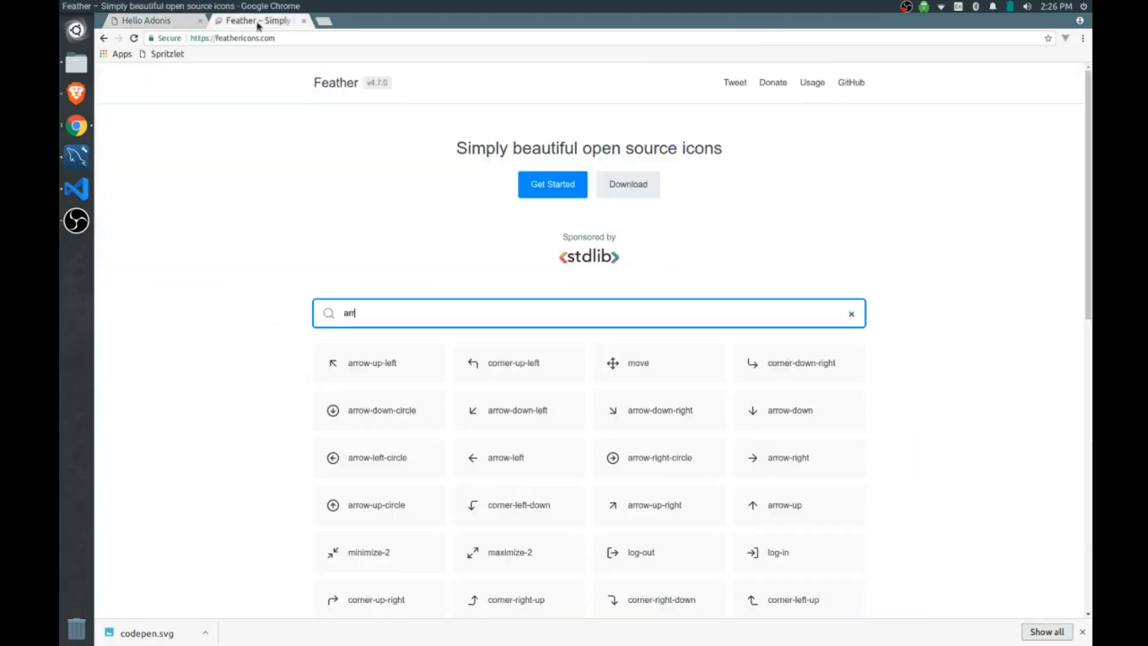
type("home")
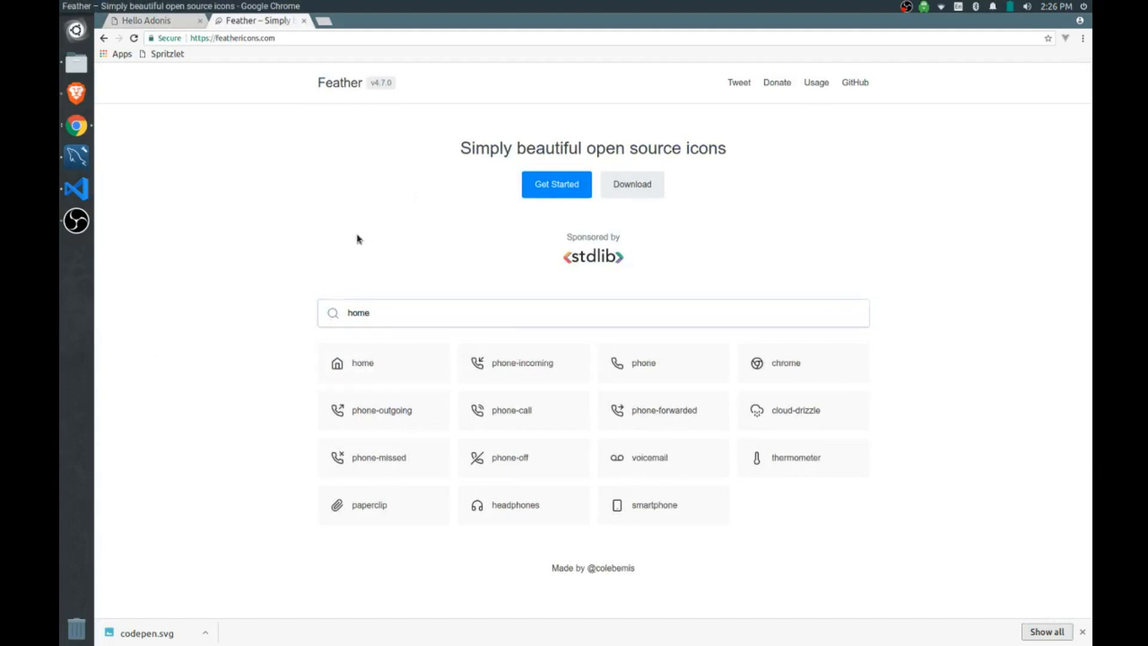
Remove the Navbar brand text in nav.edge and start a span element
left_click(76, 188)
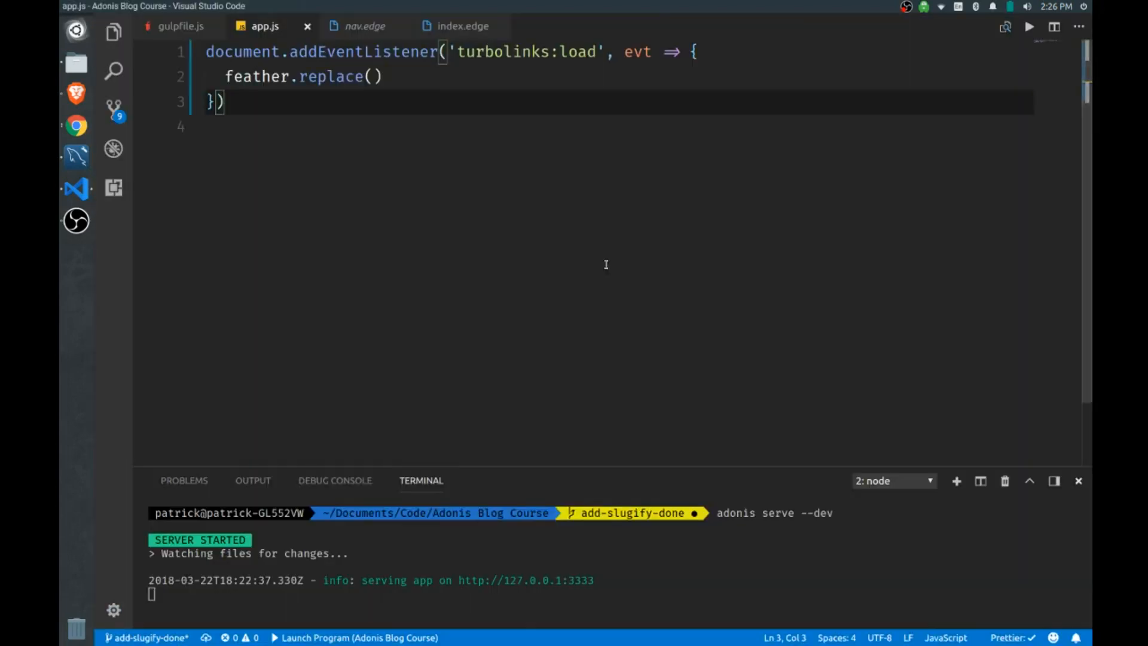
left_click(364, 25)
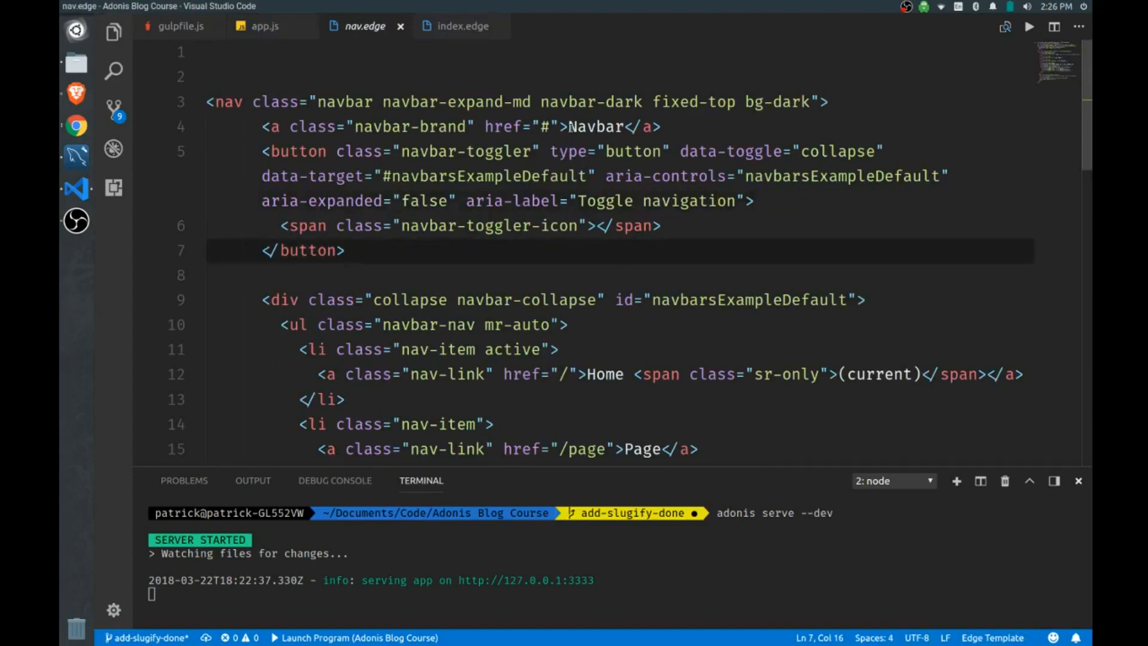
key("Backspace")
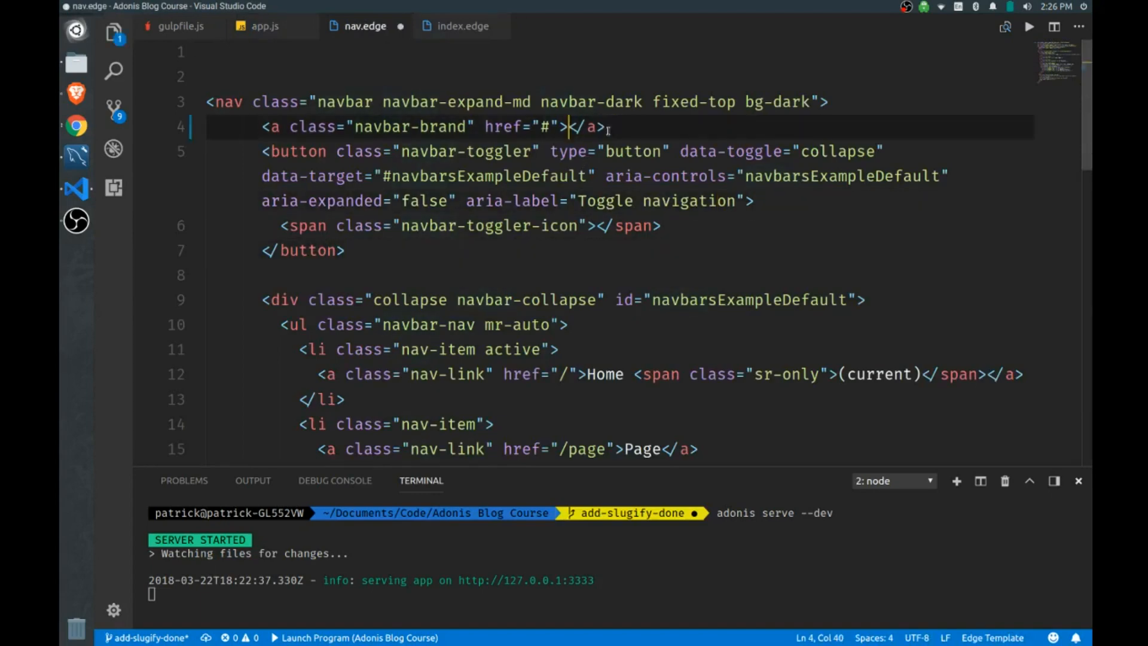
type("span <")
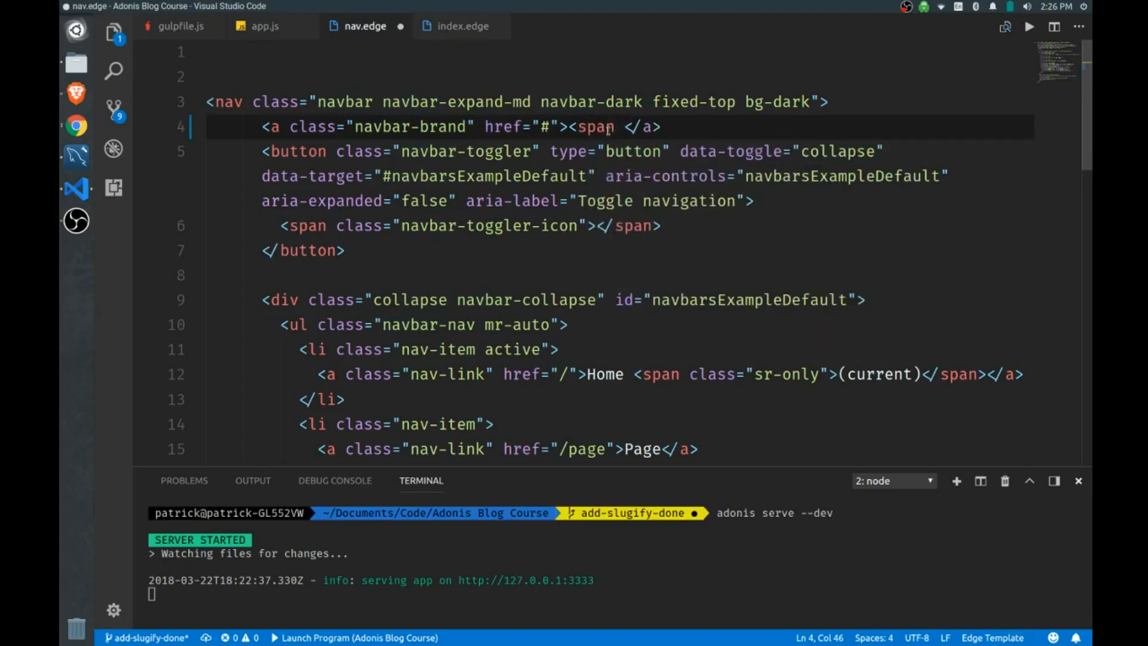
Give the span data-feather="home" inside the navbar-brand link
type("data-feather=")
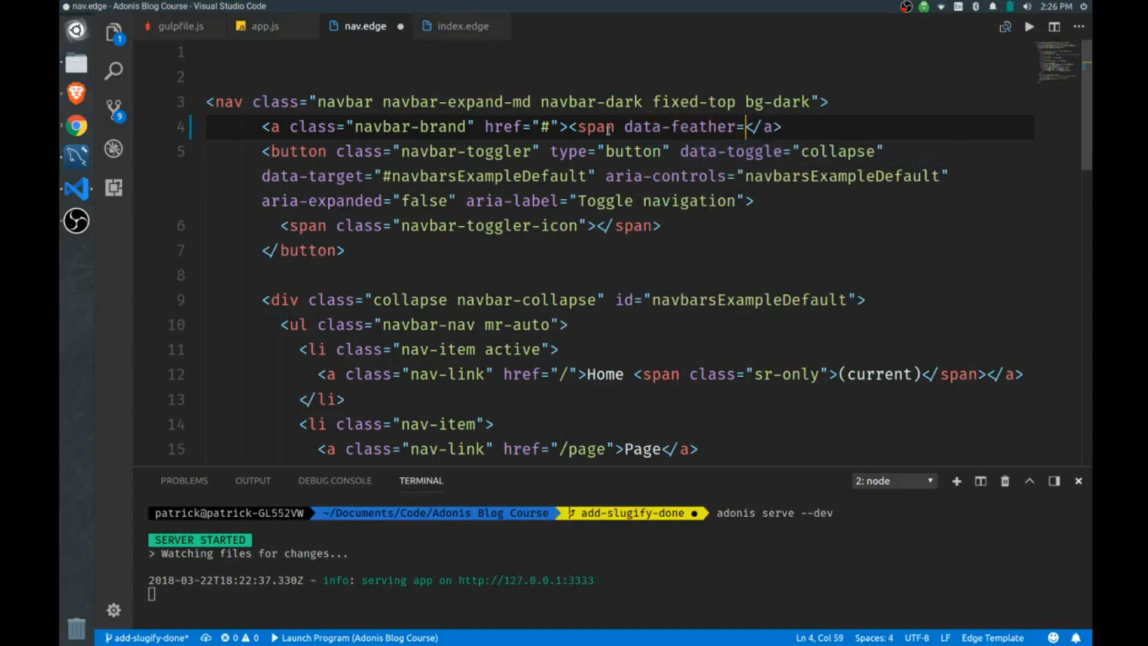
type("home\"></span")
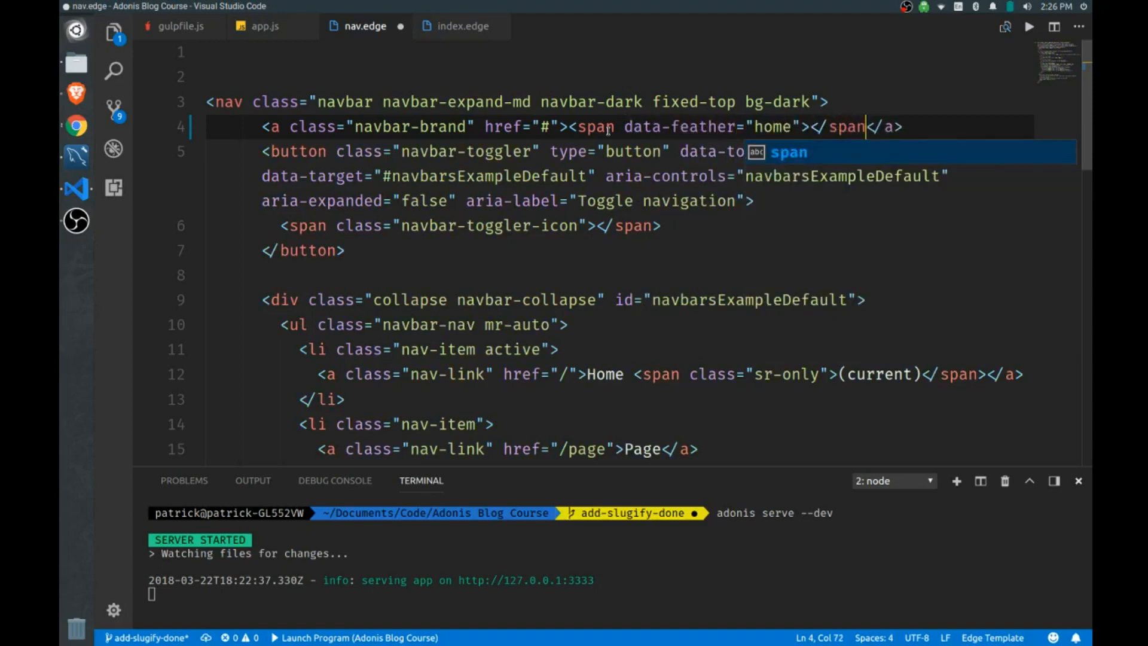
type("a")
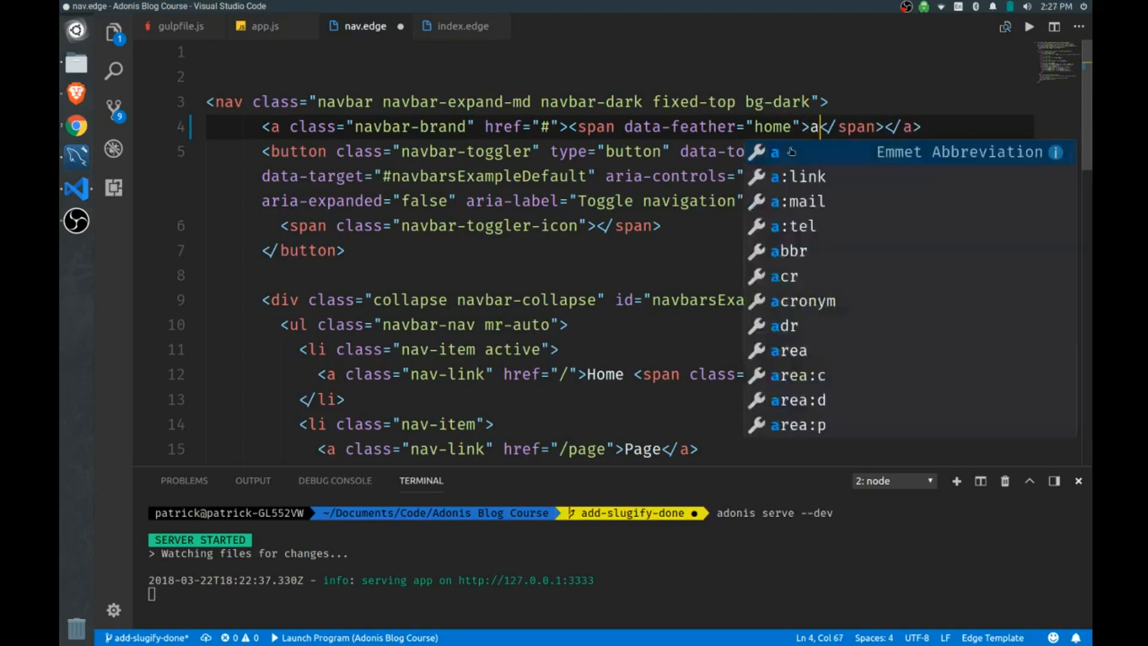
type("sdfasdf")
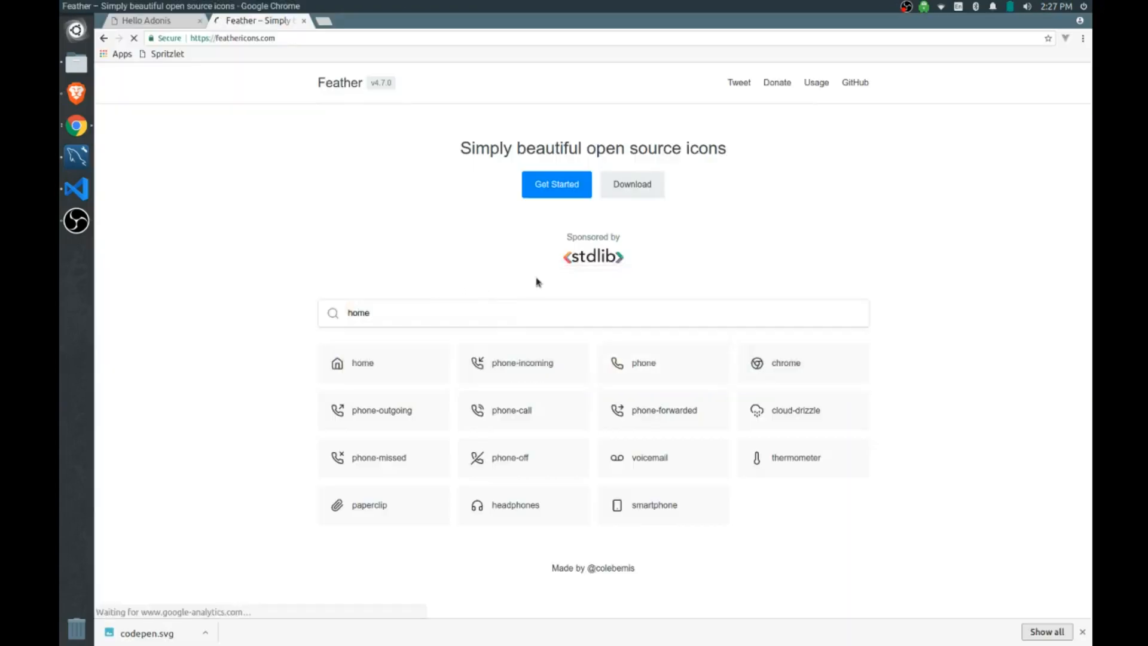
Verify the home icon renders in the navbar and links back from Page to '/'
left_click(144, 20)
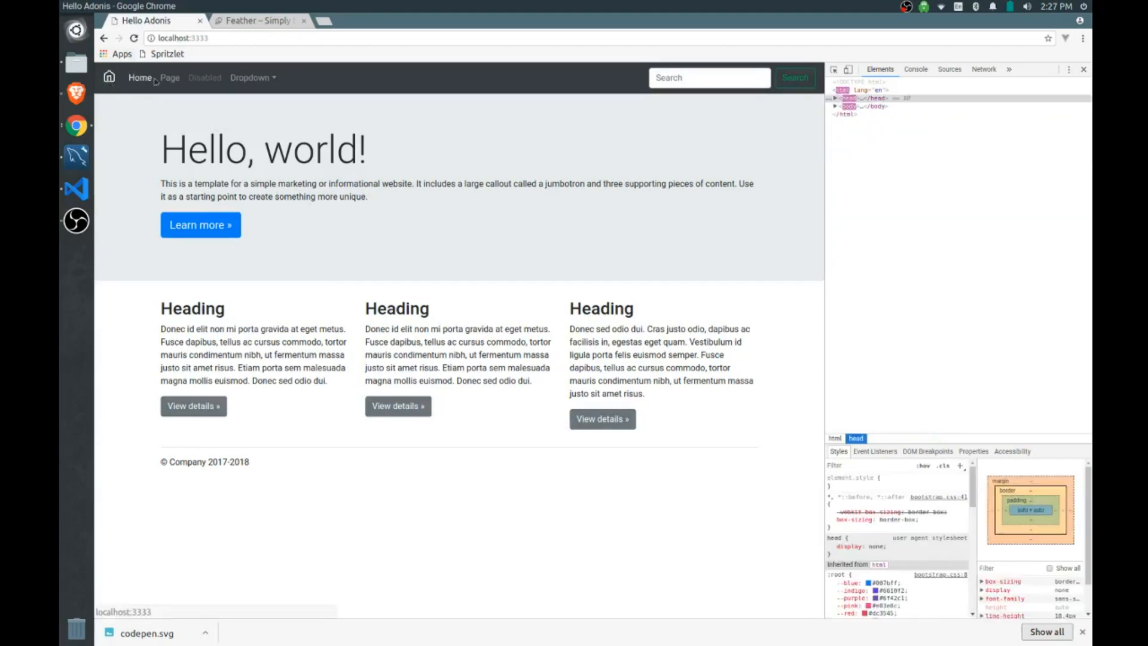
left_click(168, 76)
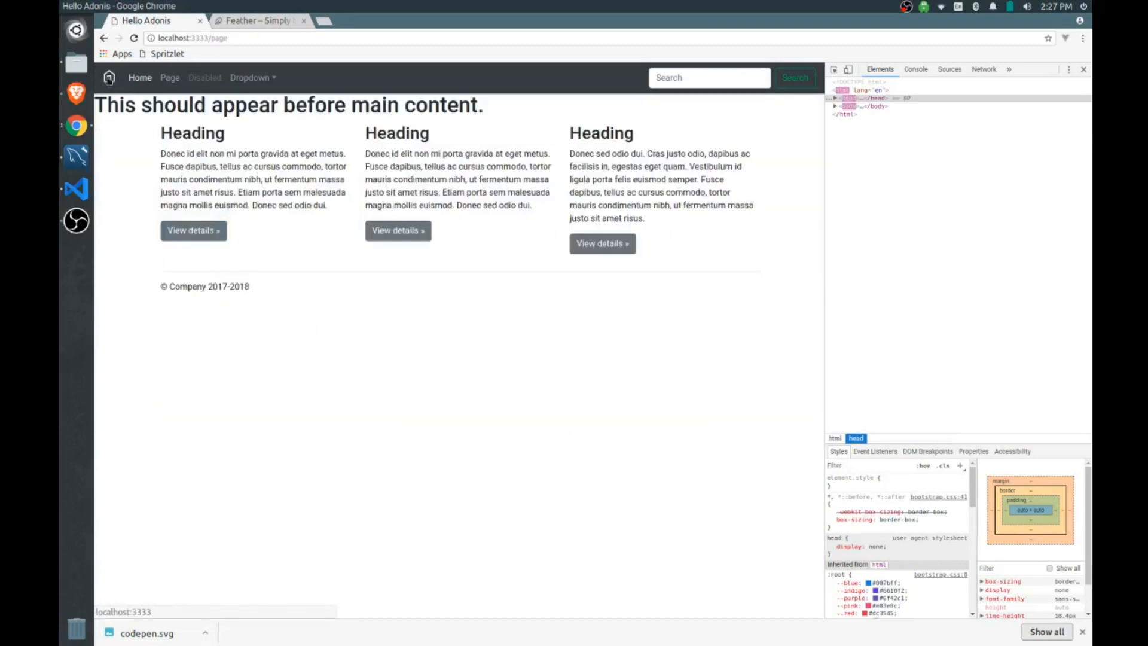
left_click(139, 78)
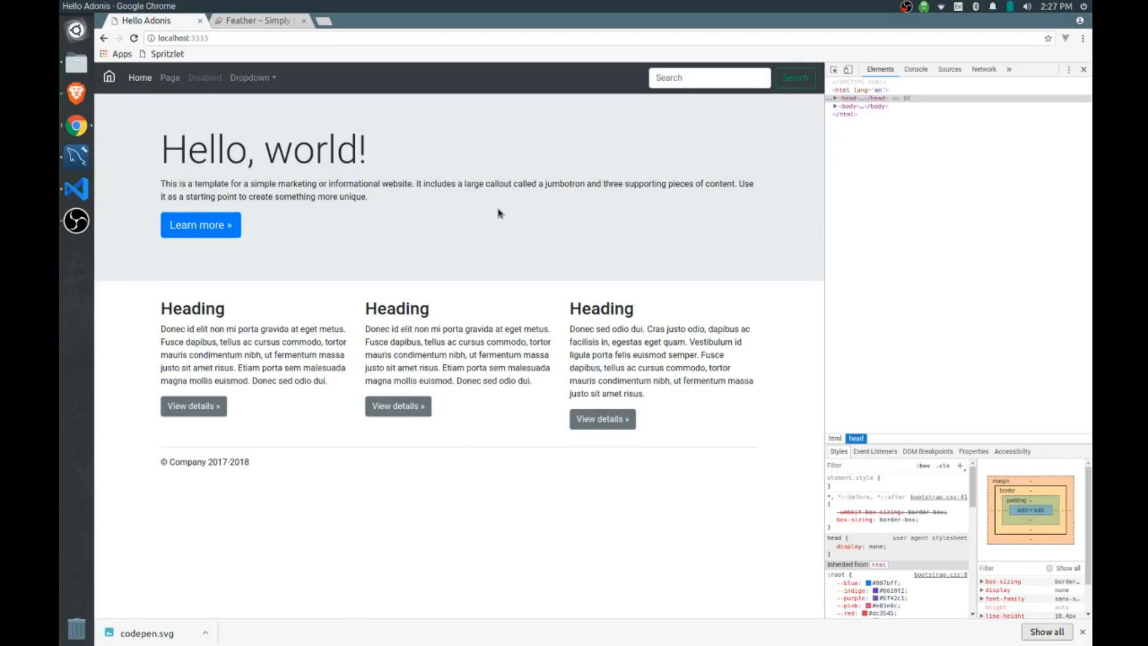
mouse_move(207, 184)
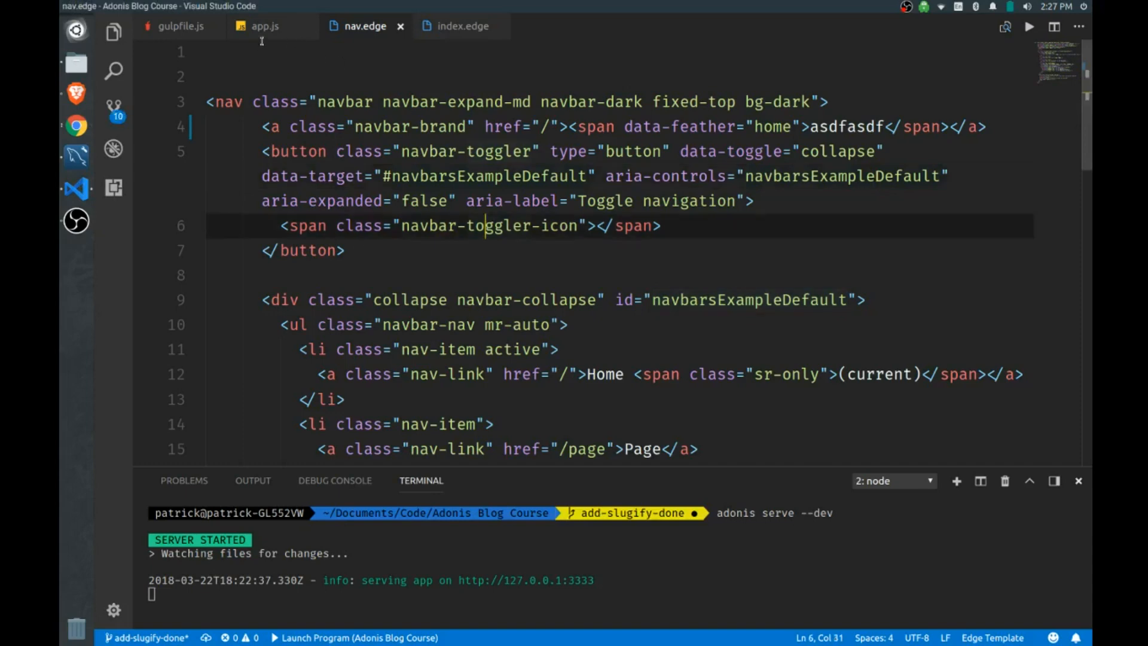
left_click(265, 26)
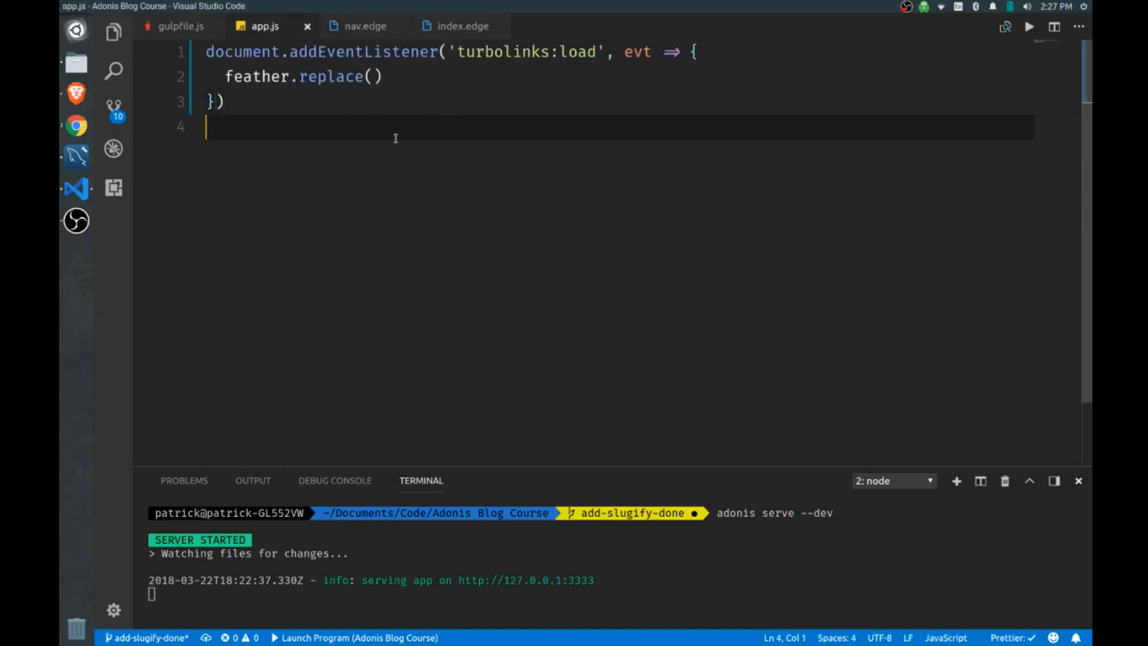